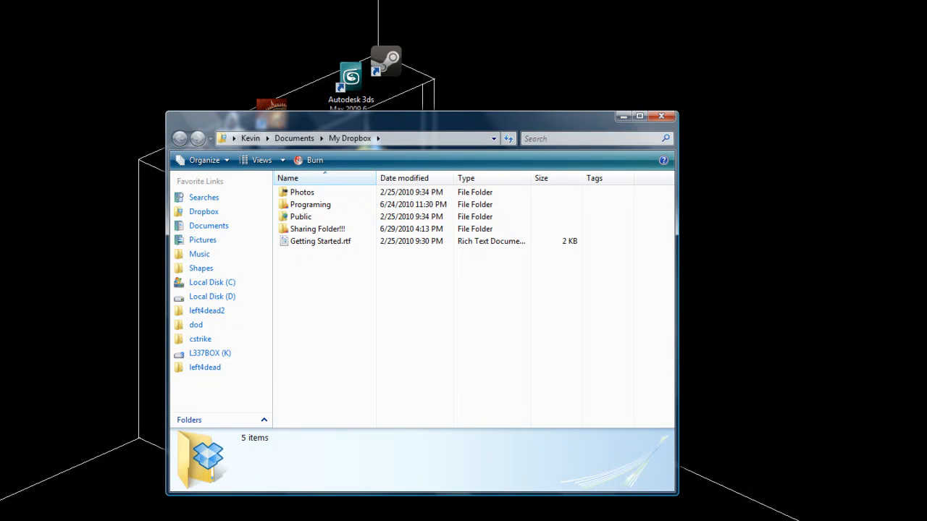
pyautogui.write('glad')
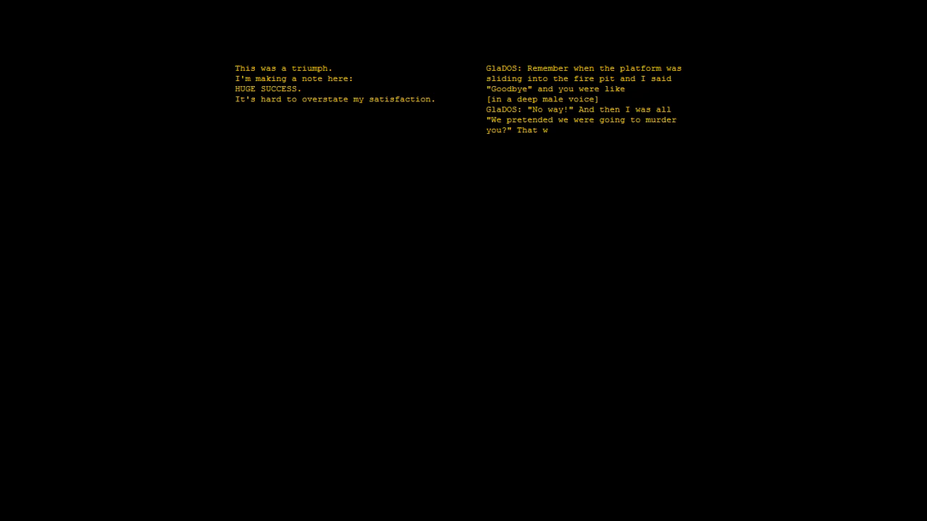
pyautogui.write('as great!')
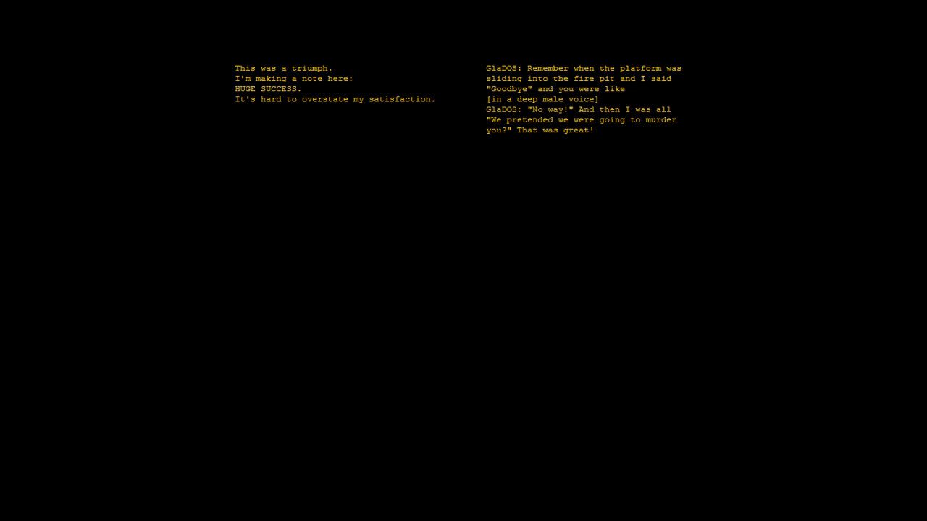